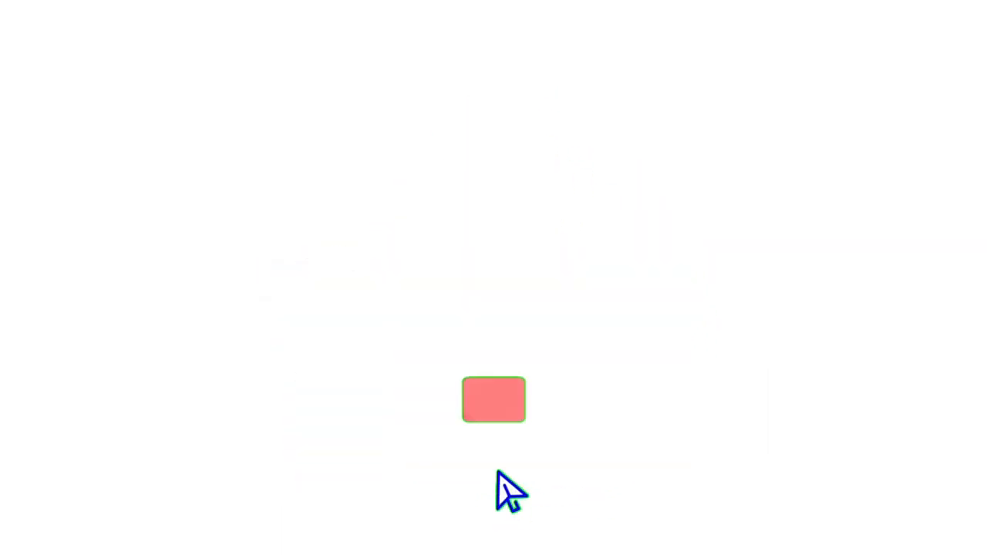
click(494, 400)
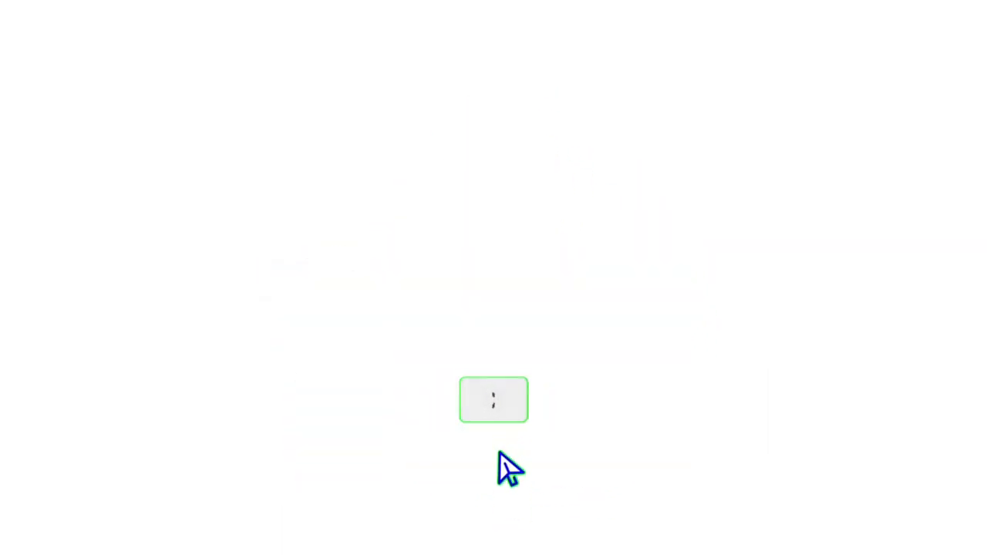